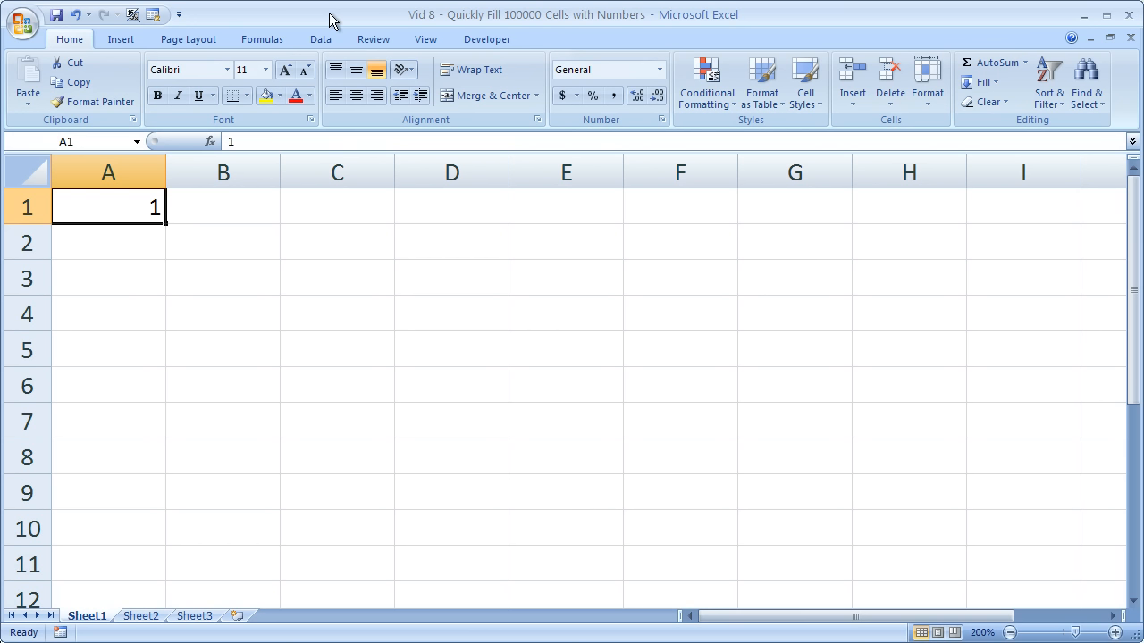
mouse_move(143, 207)
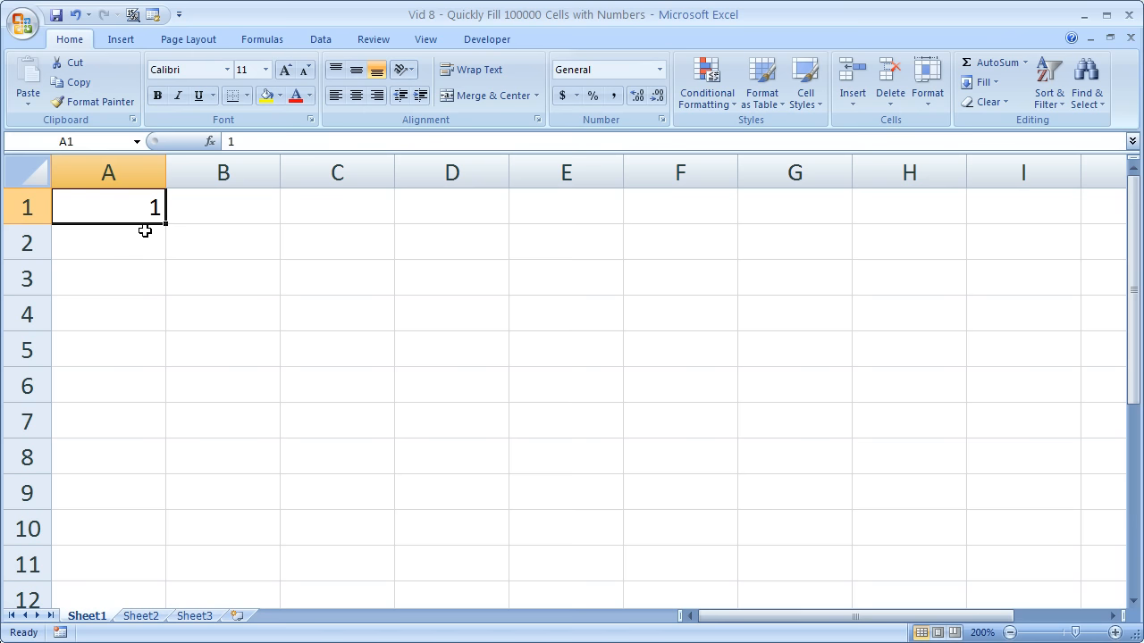
Try extending a 1, 2 sequence down column A with the fill handle, then clear it back to 1.
left_click_drag(161, 221, 150, 386)
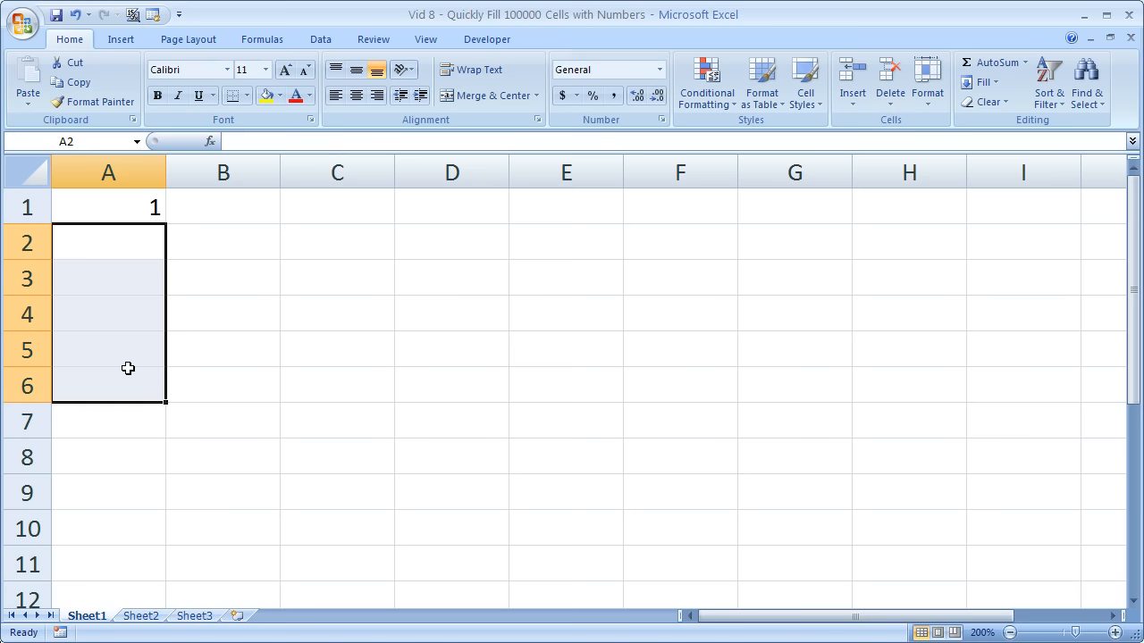
left_click(107, 207)
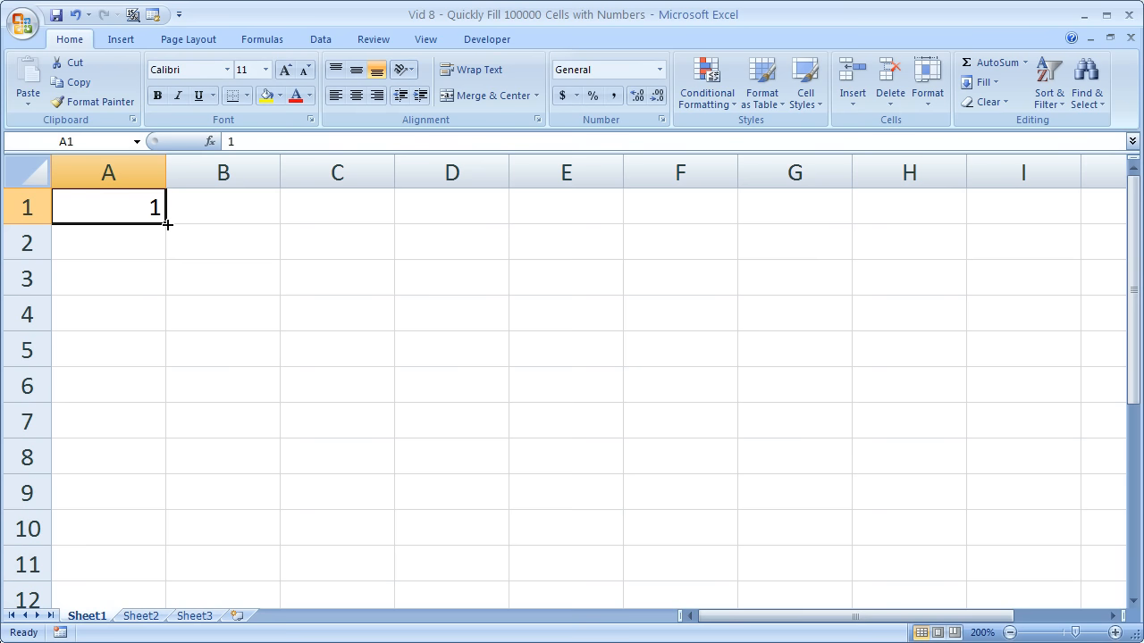
type("2")
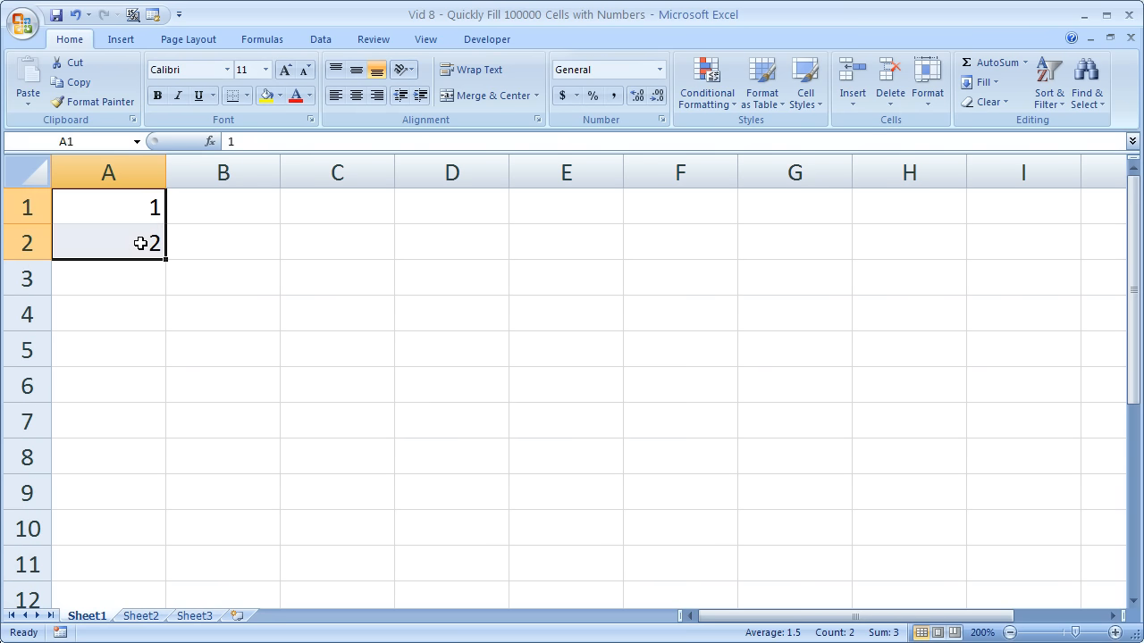
mouse_move(165, 261)
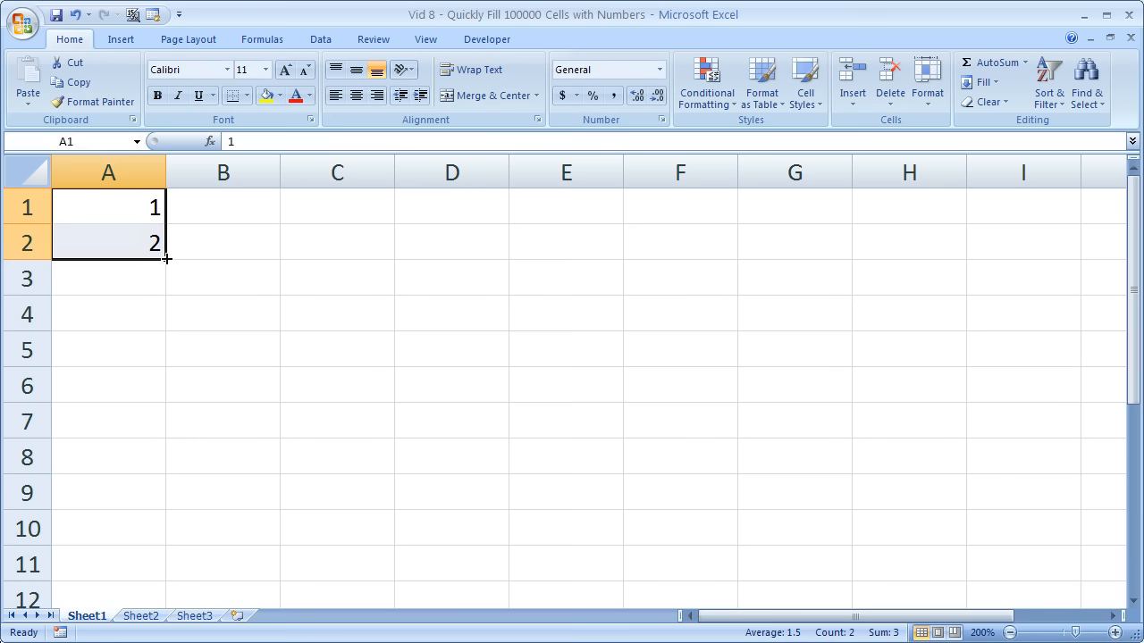
left_click_drag(165, 260, 147, 545)
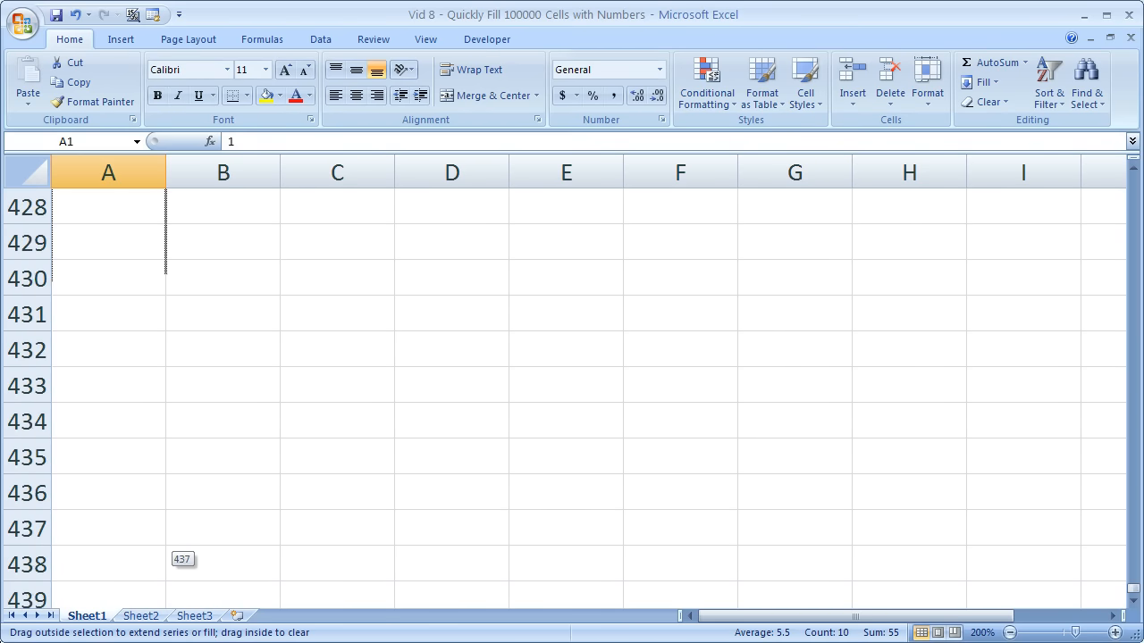
left_click_drag(182, 558, 139, 547)
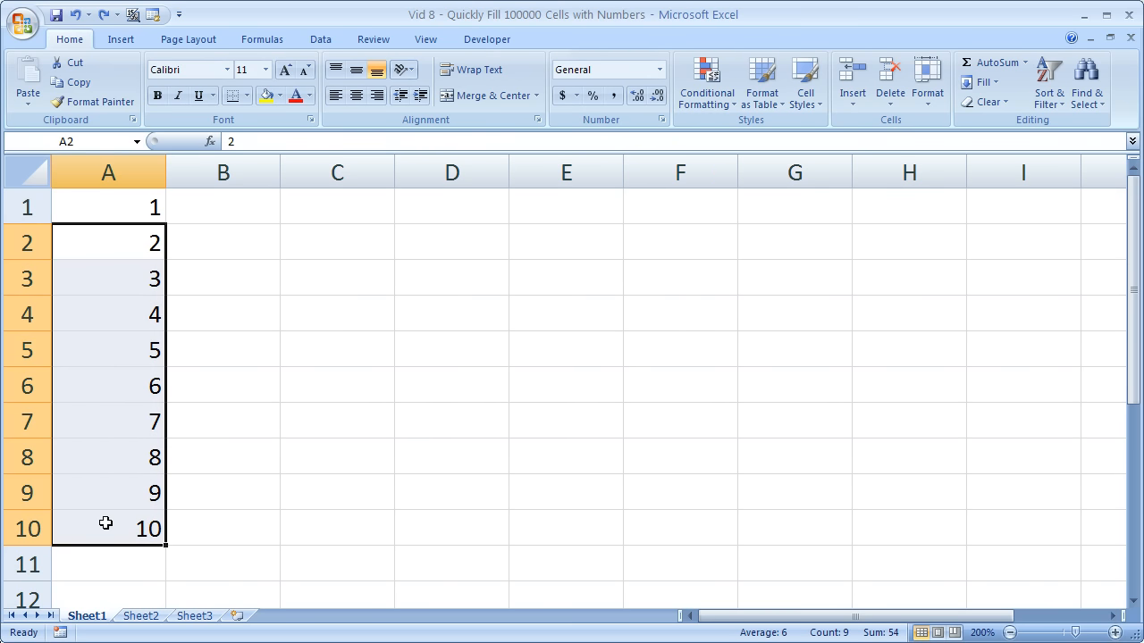
key("Delete")
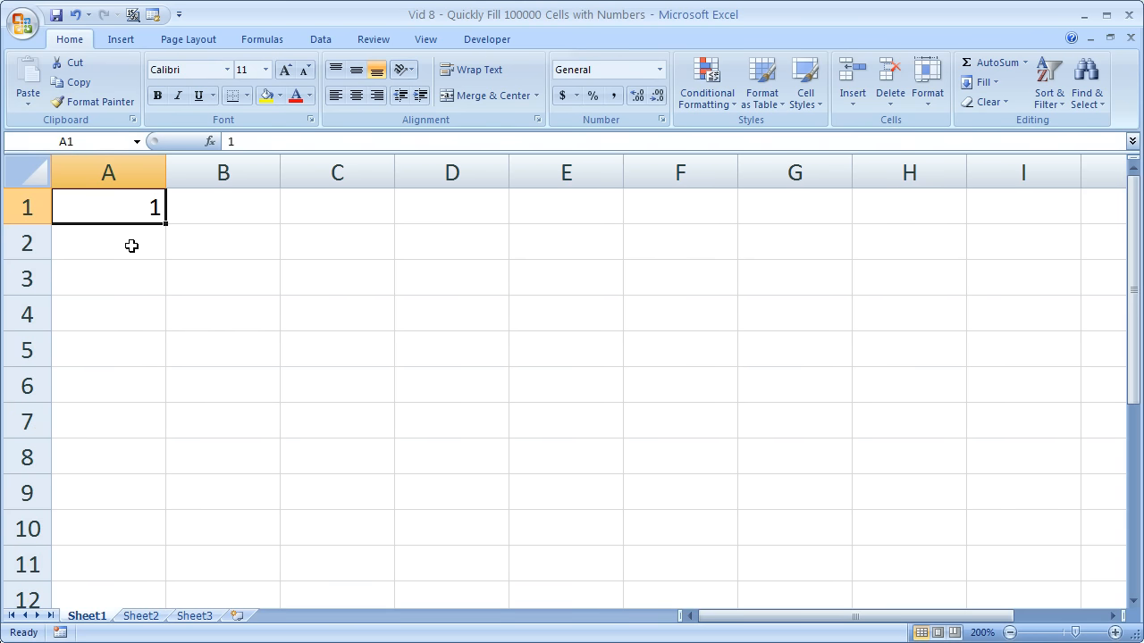
mouse_move(140, 217)
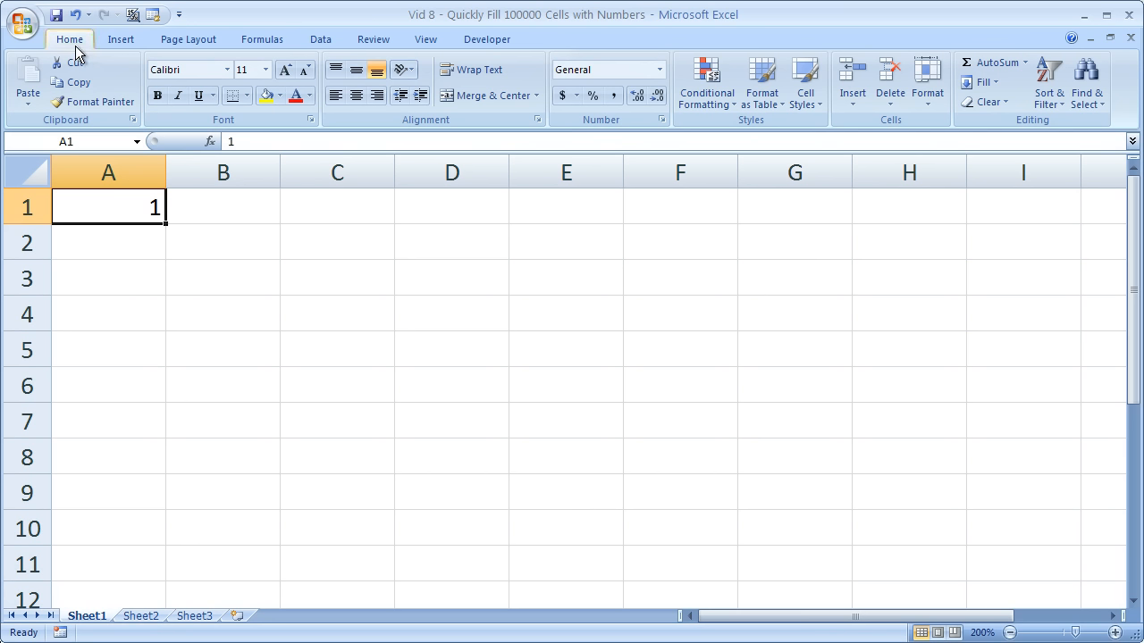
mouse_move(114, 202)
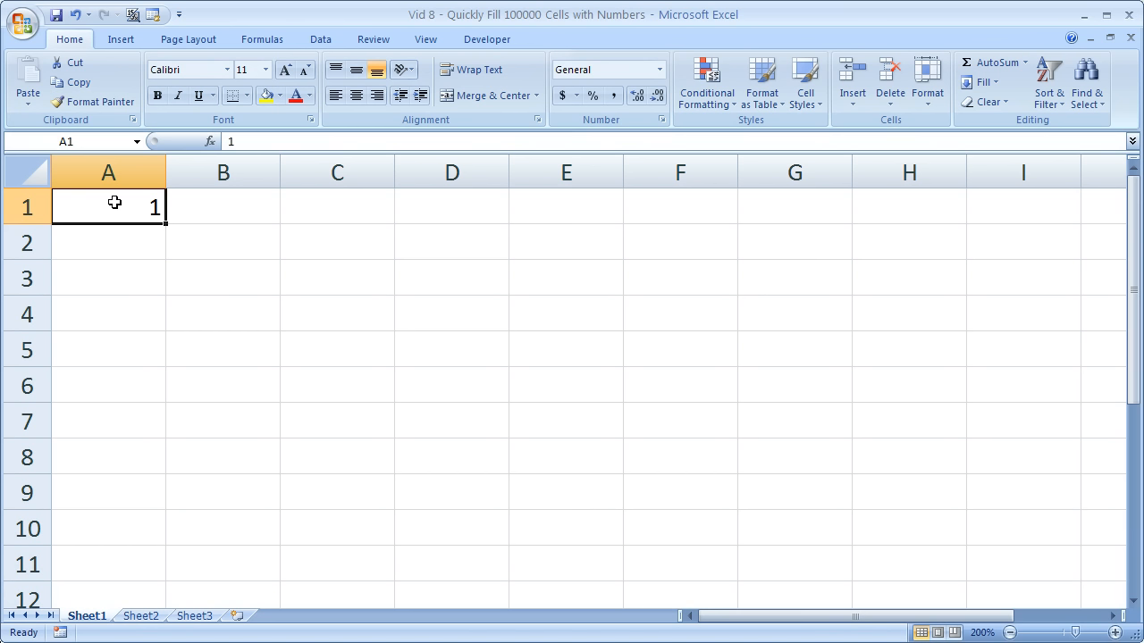
mouse_move(440, 196)
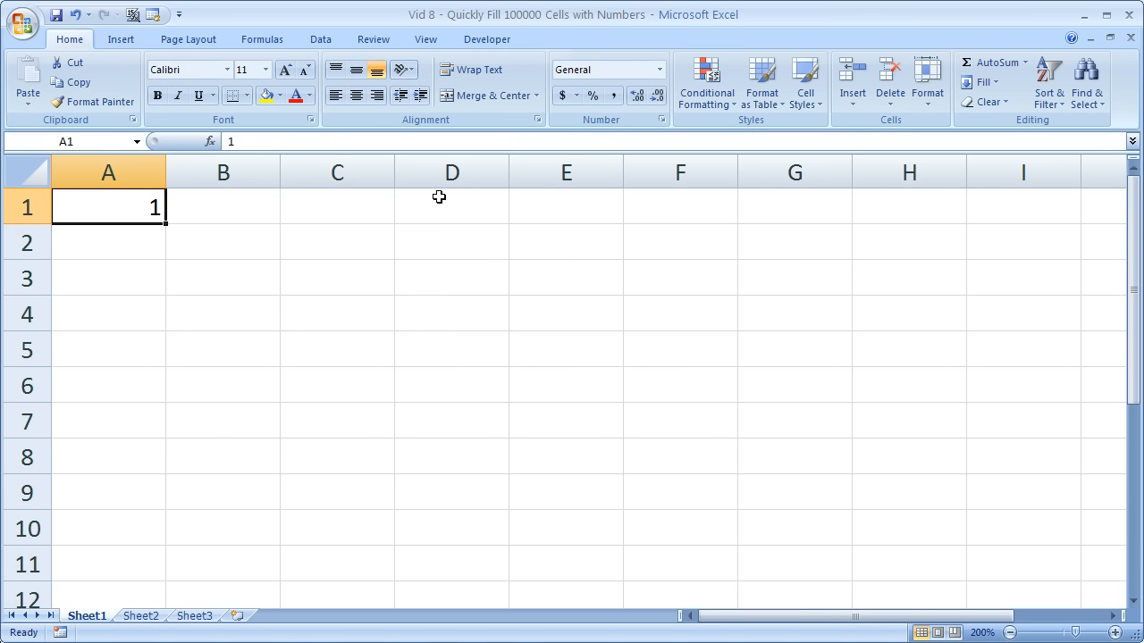
mouse_move(1020, 125)
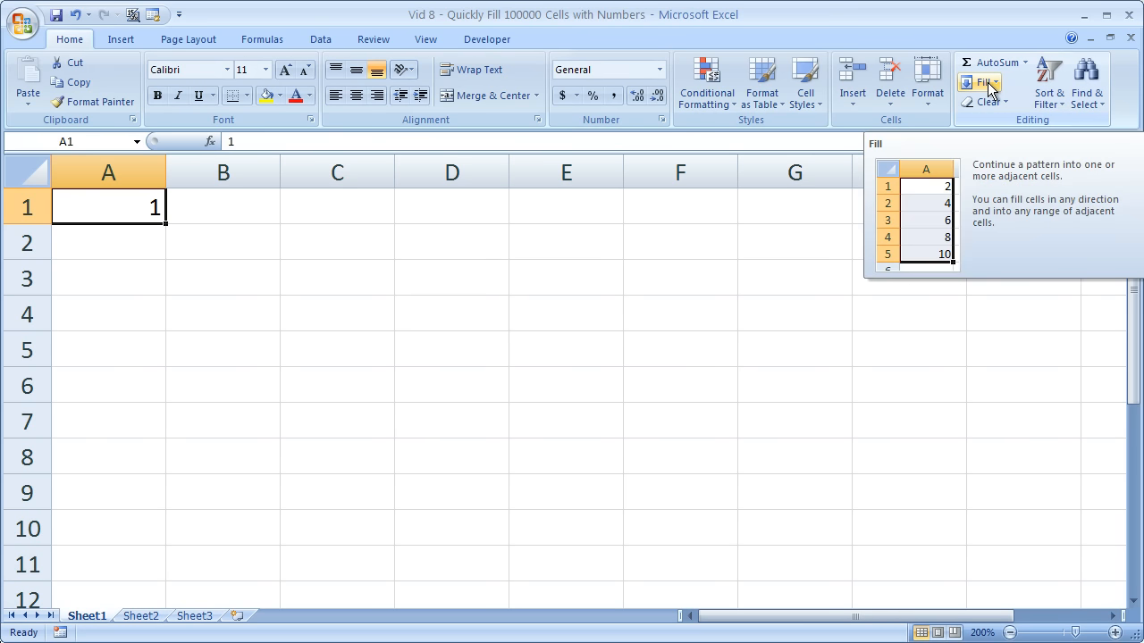
Bring up the Fill > Series dialog from the Home ribbon with A1 selected.
left_click(990, 89)
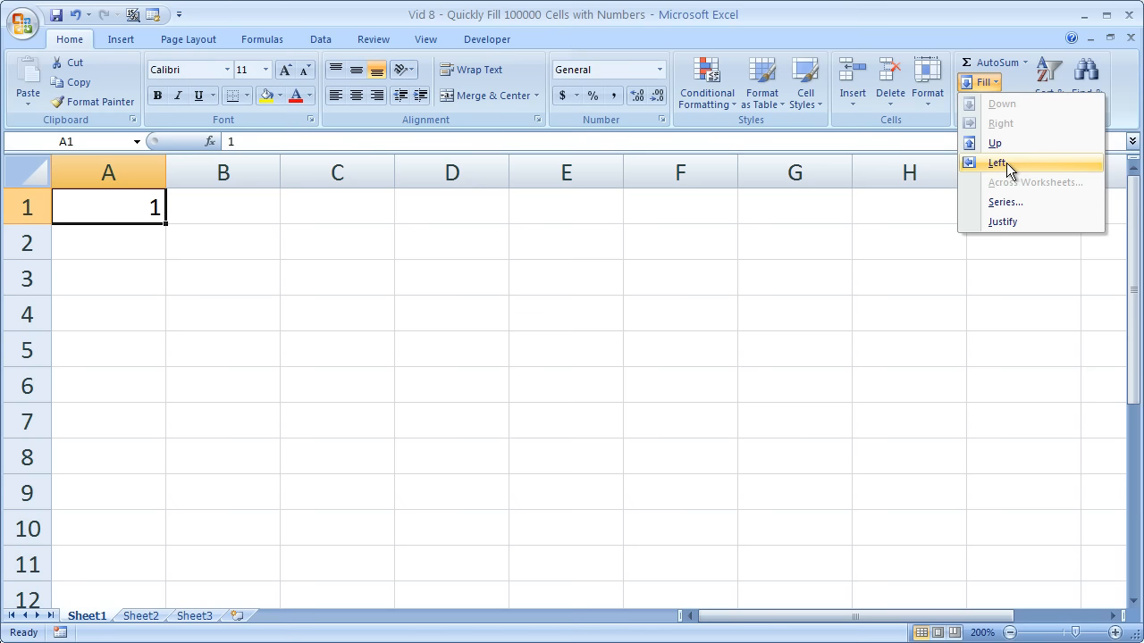
left_click(1005, 200)
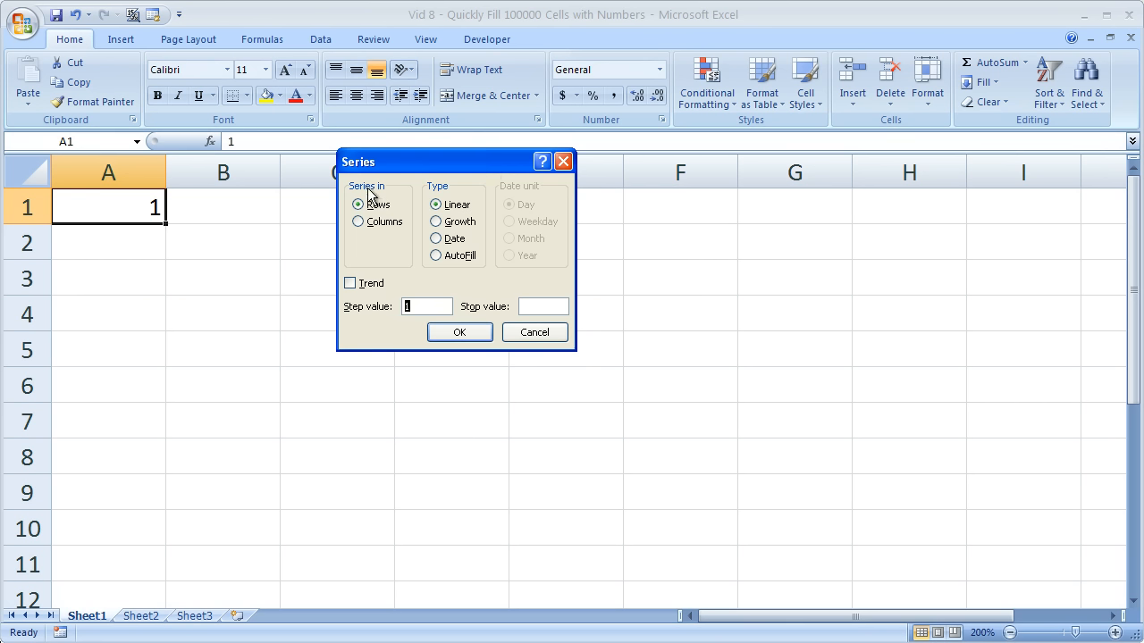
Generate a linear column series with step 1 and stop value 100000, then return to A1.
left_click(357, 222)
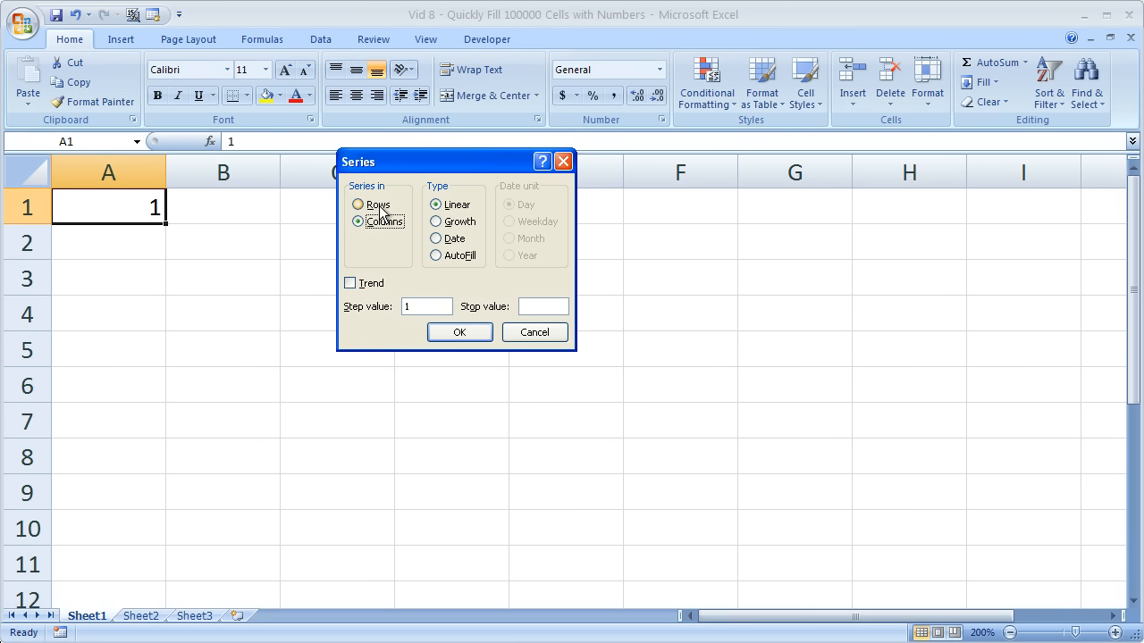
left_click(358, 204)
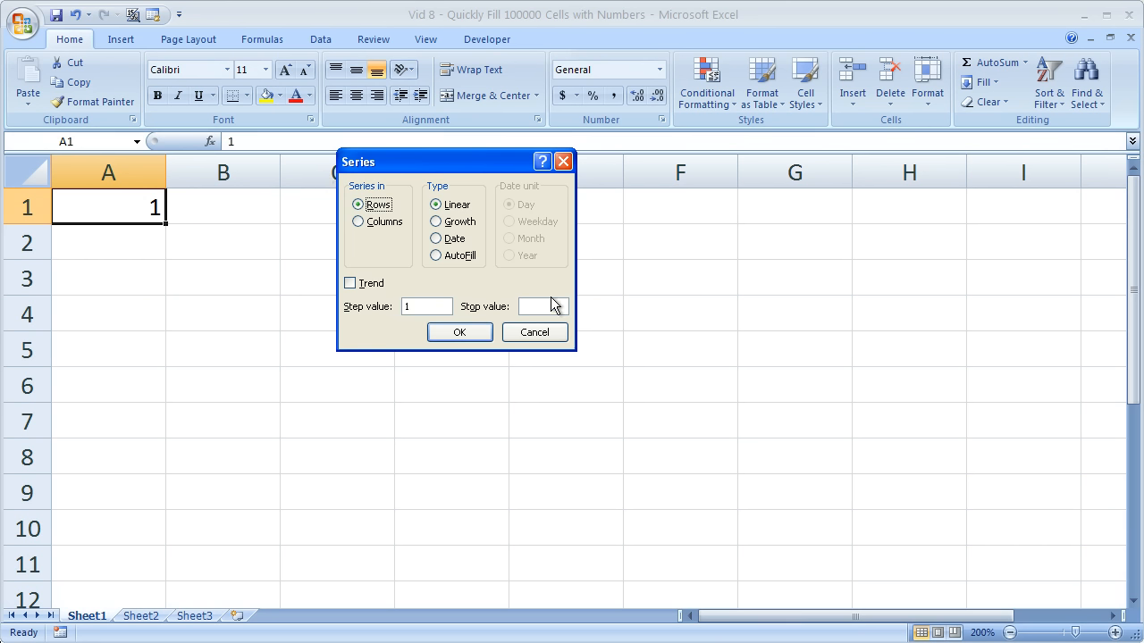
left_click(358, 222)
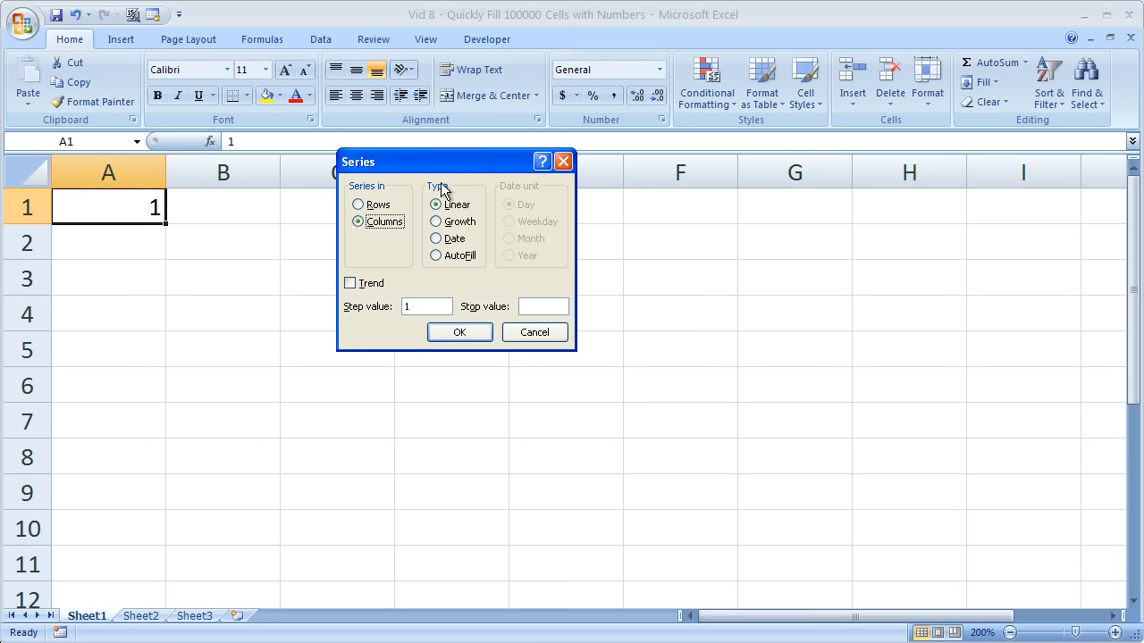
mouse_move(438, 325)
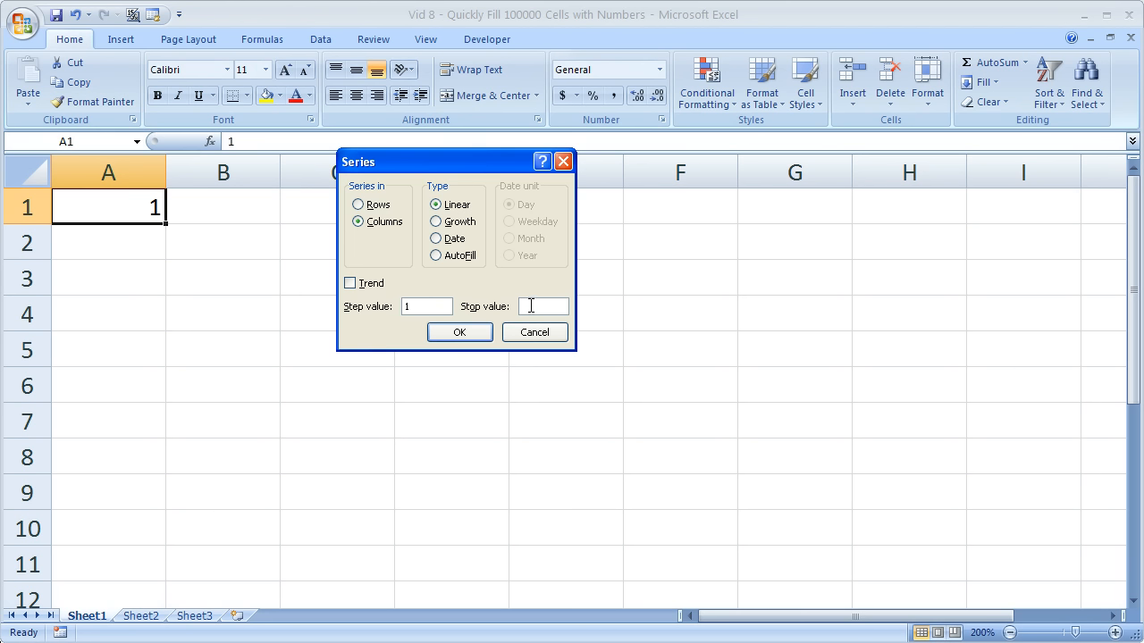
type("10000")
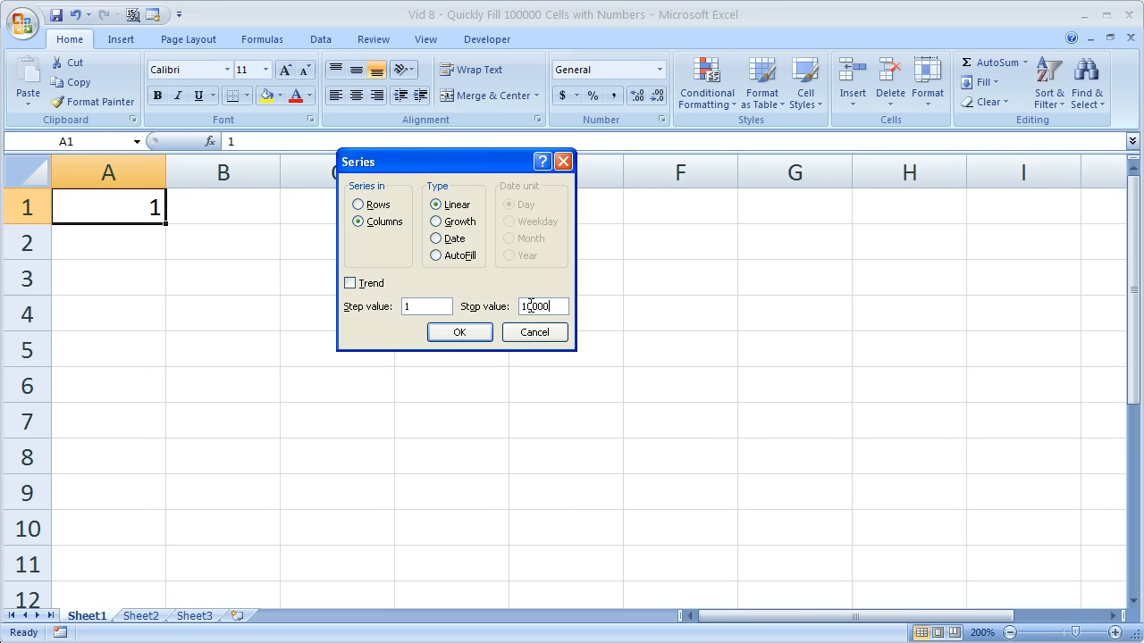
type("100000")
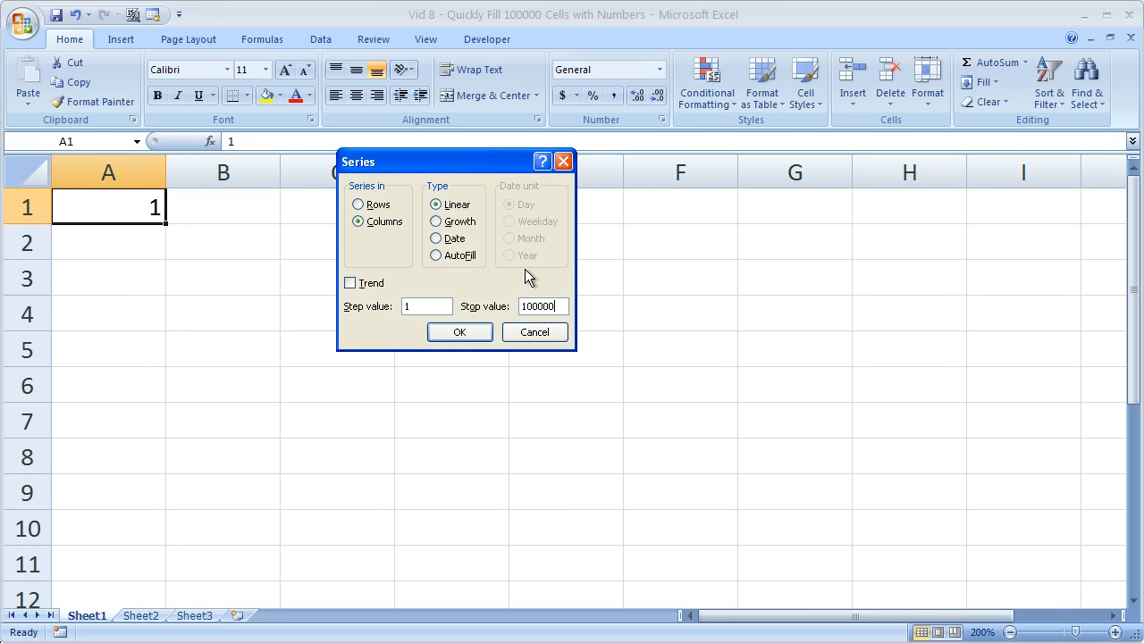
left_click(426, 306)
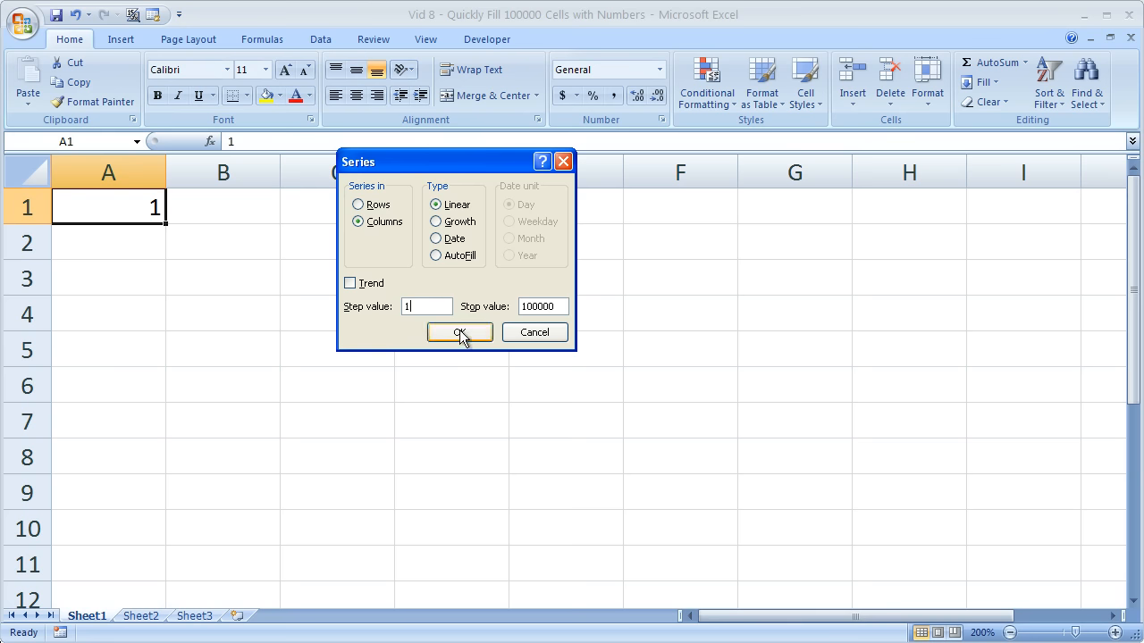
left_click(460, 332)
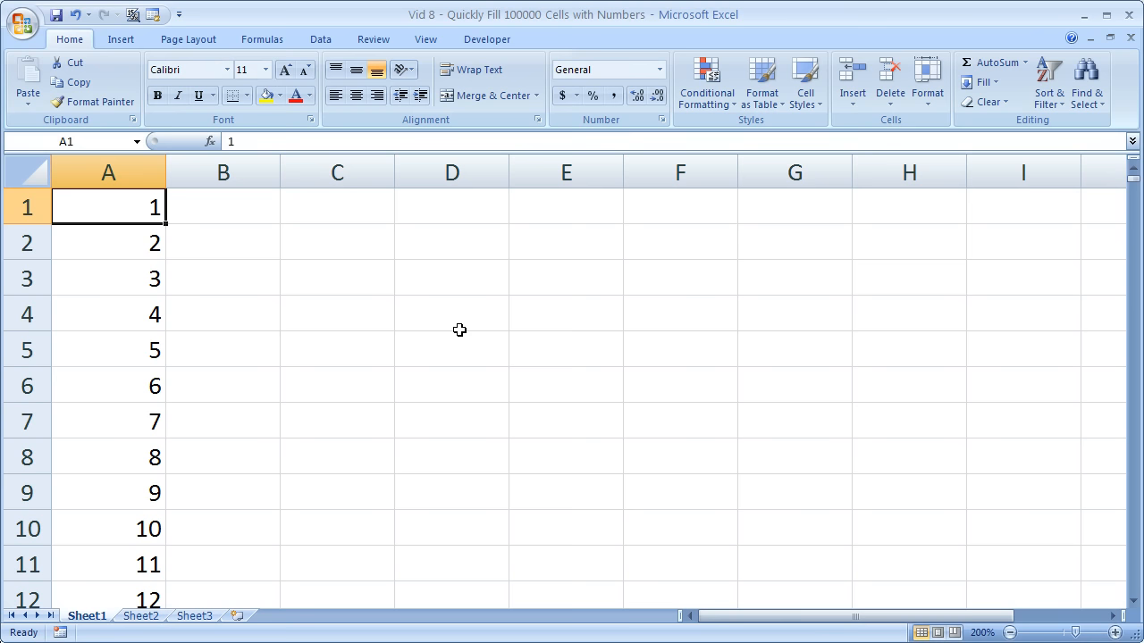
left_click(108, 314)
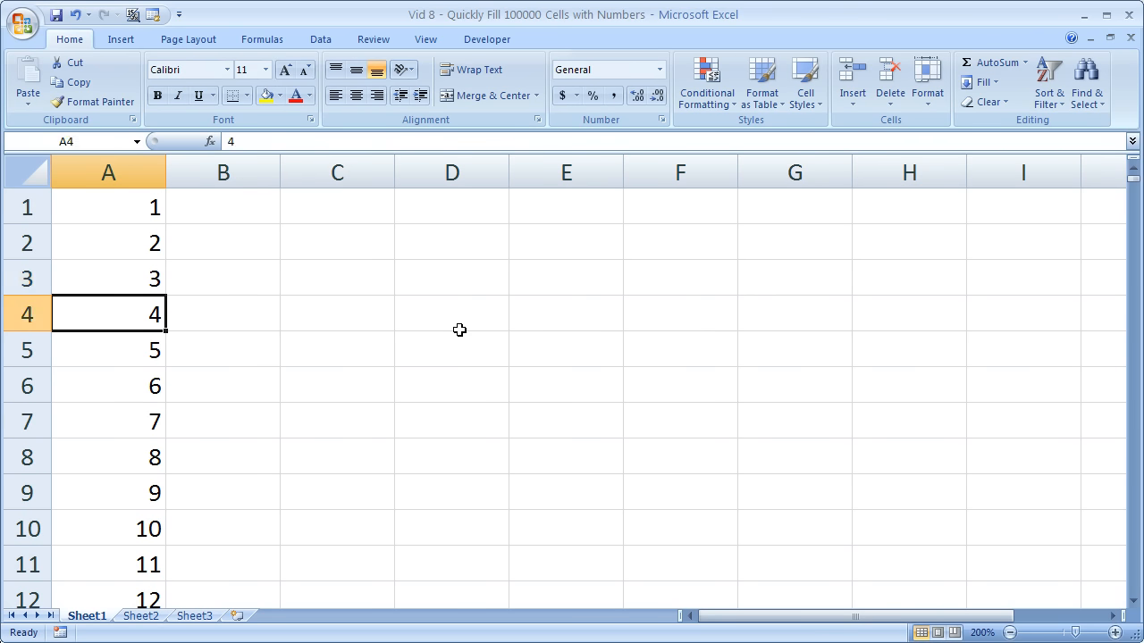
key("ctrl+Home")
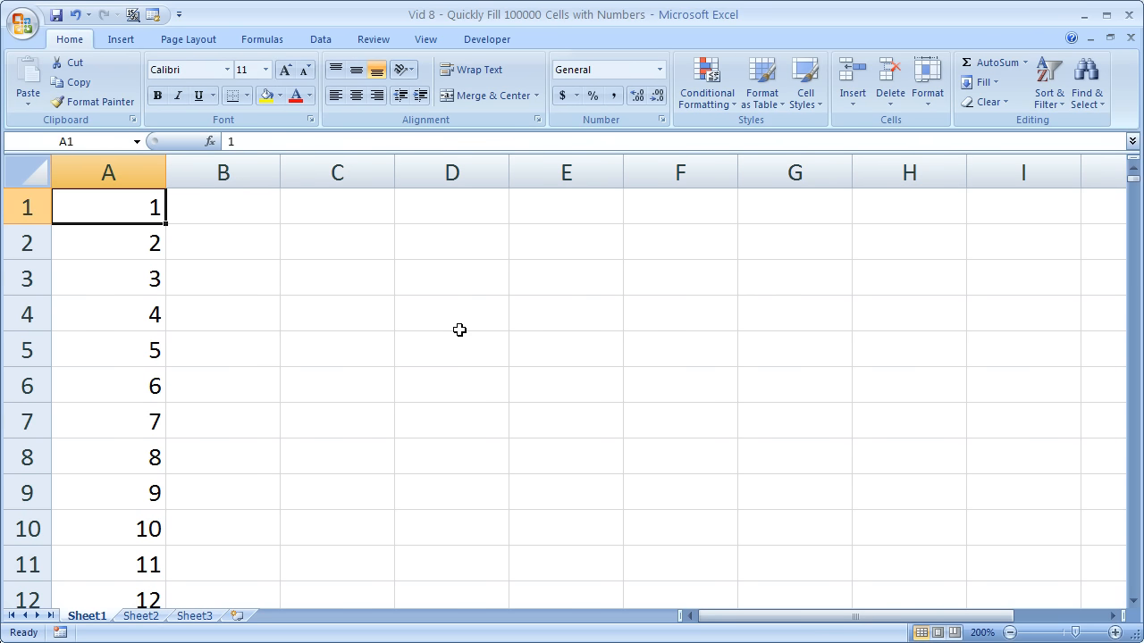